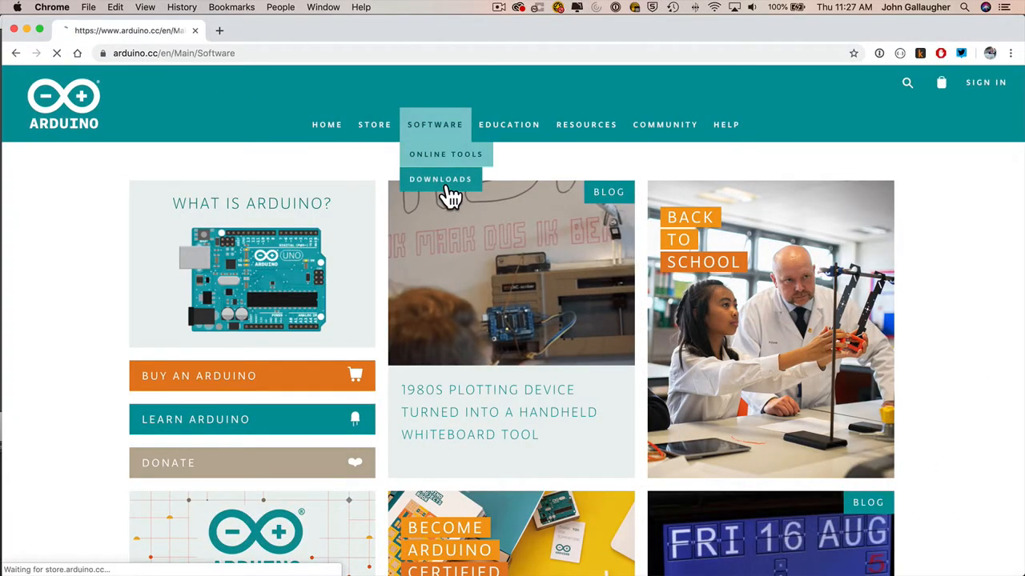
Open the Arduino software Downloads page from the site navigation.
click(440, 179)
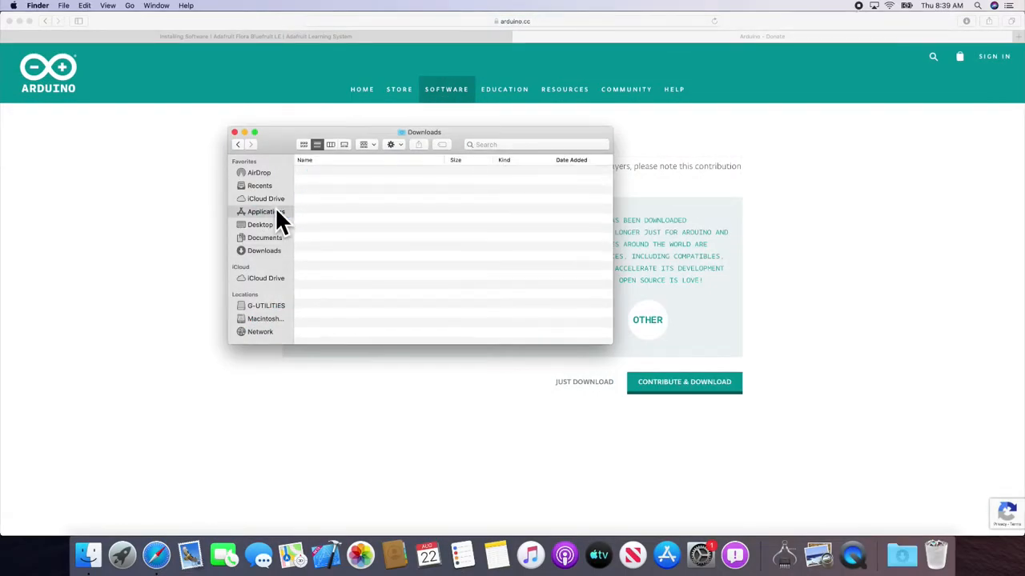
click(266, 211)
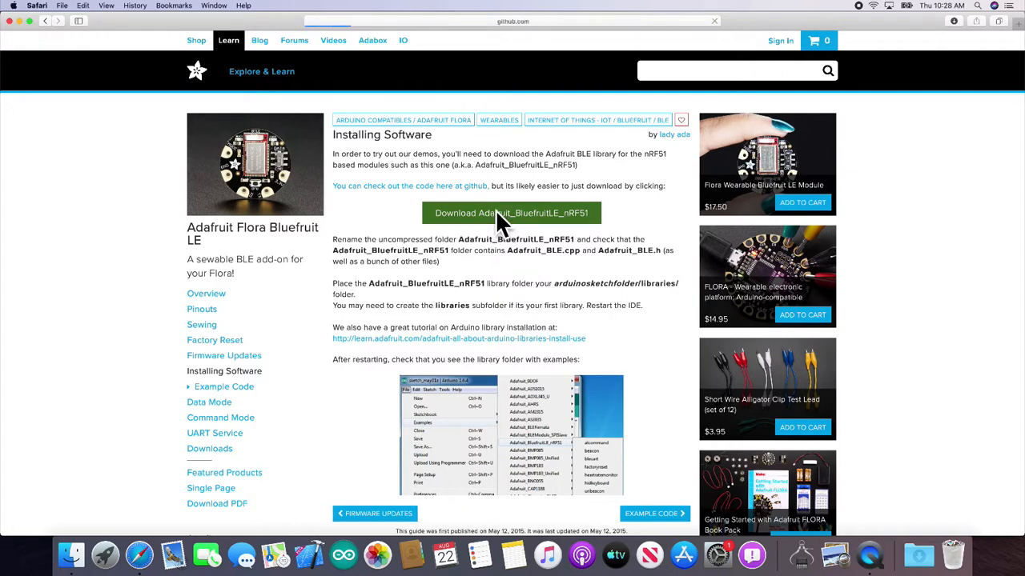
Download the Adafruit_BluefruitLE_nRF51 library and open the downloaded archive from Downloads.
click(512, 213)
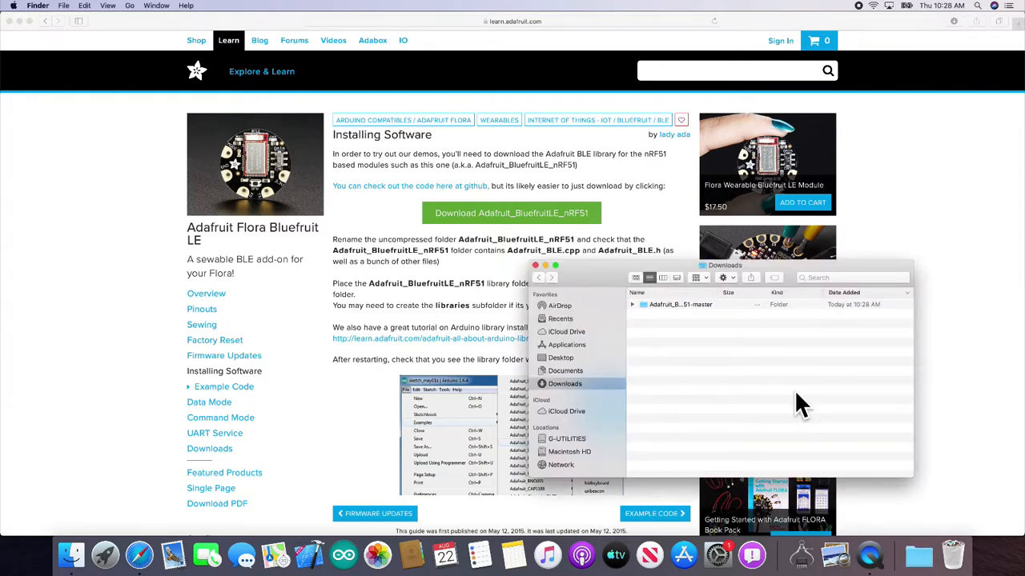
click(679, 304)
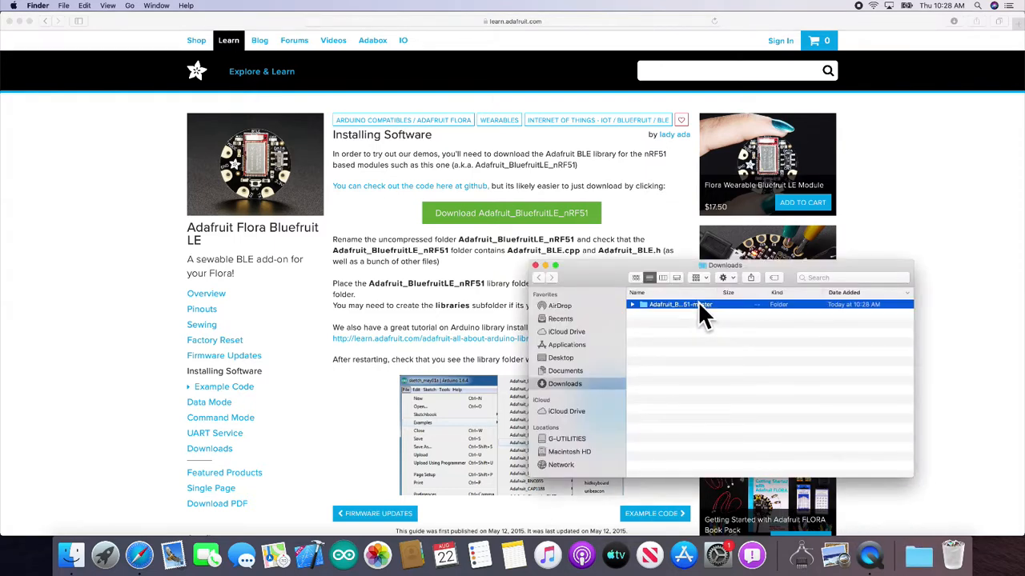
double_click(676, 304)
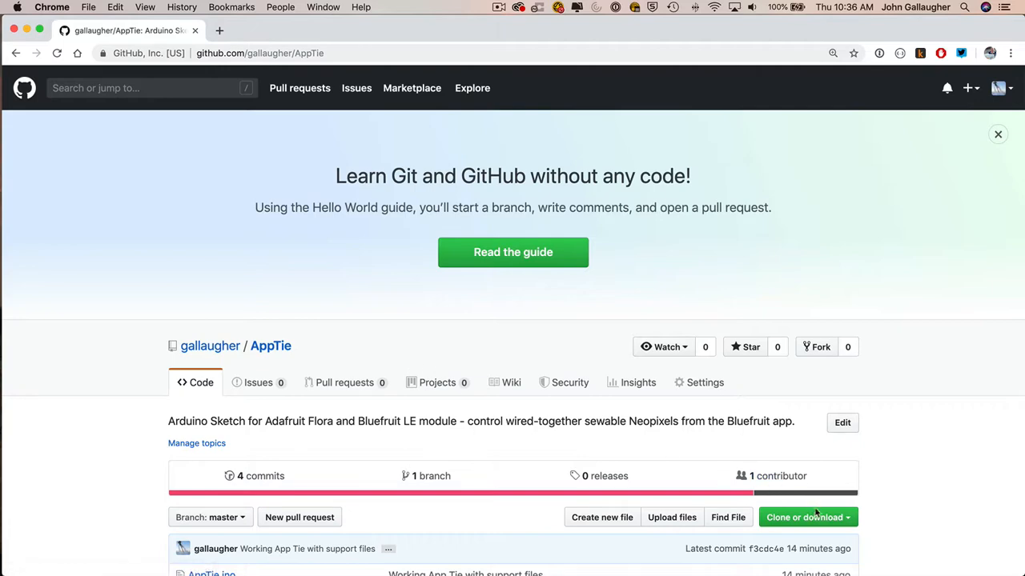
Download the gallaugher/AppTie repository as a ZIP and reveal it in Finder.
click(803, 517)
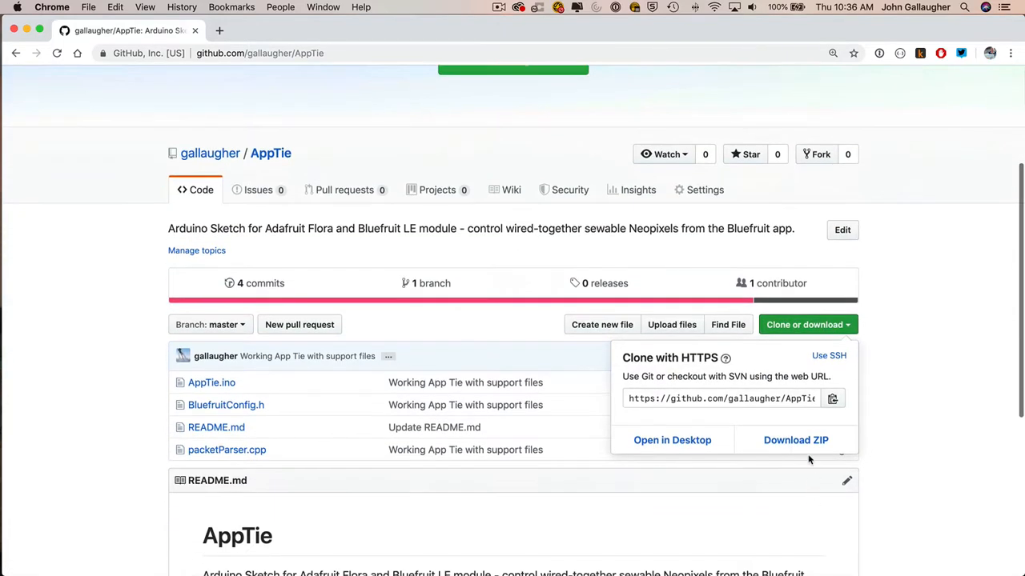
click(796, 439)
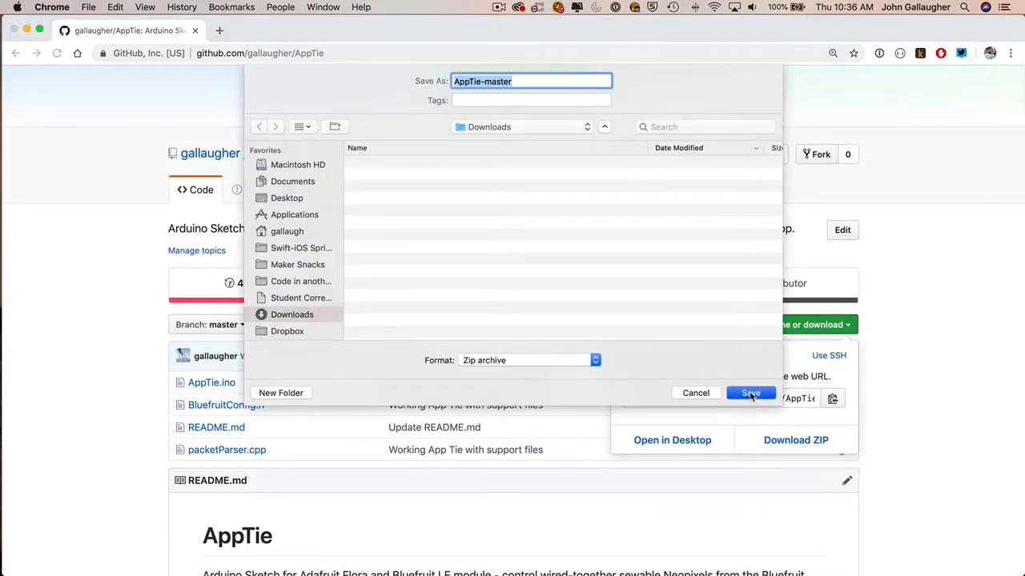
click(750, 392)
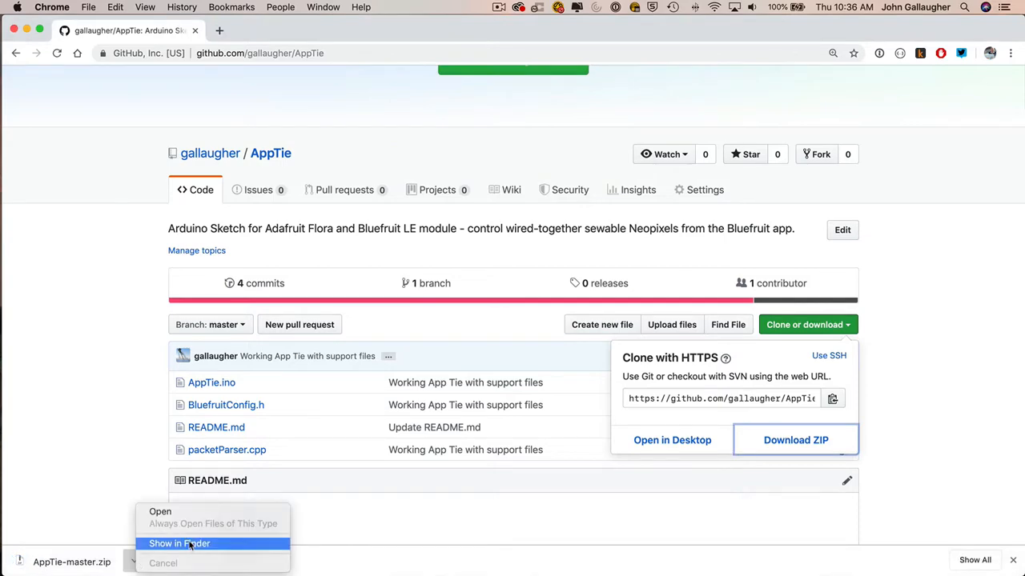
click(179, 545)
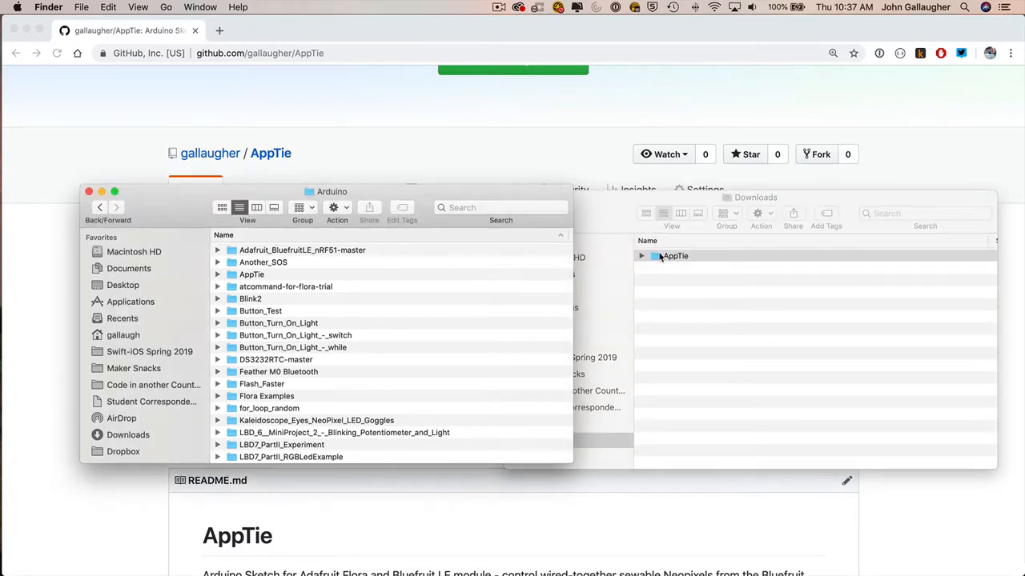
Open the AppTie folder and its AppTie.ino sketch from the Arduino sketches folder.
double_click(251, 274)
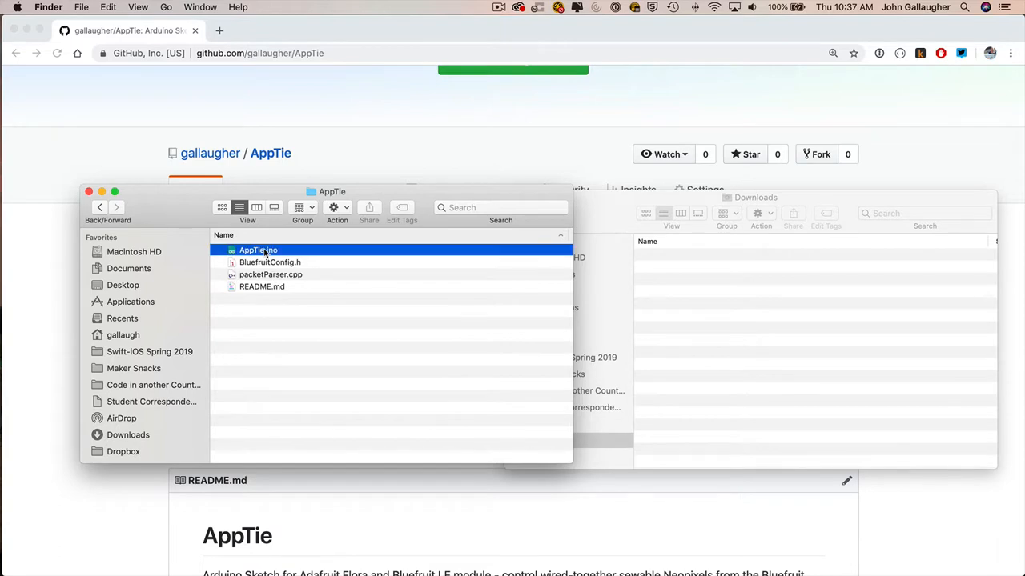
double_click(258, 250)
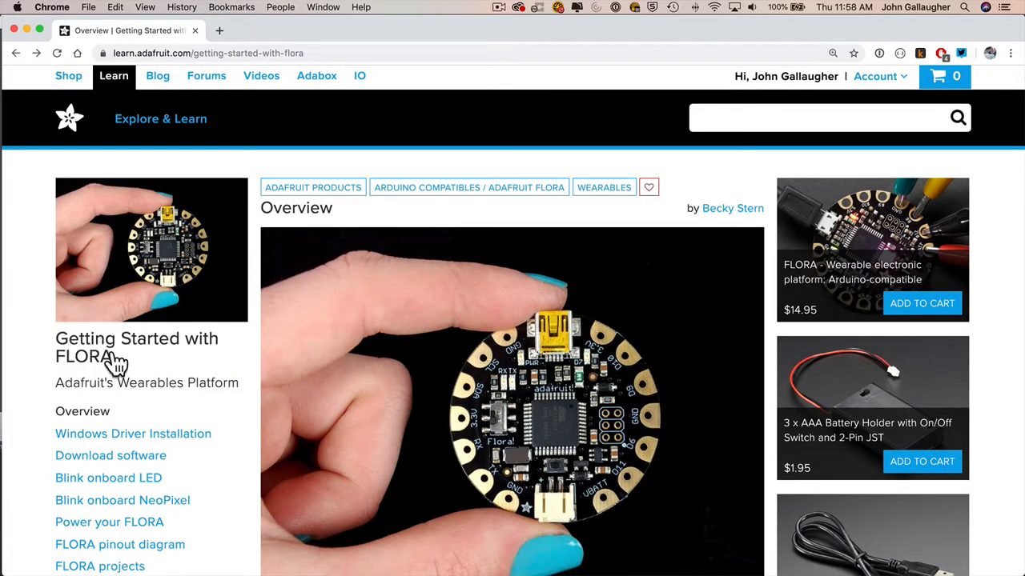
Reach the Add the Adafruit Board Support package section of the FLORA software guide.
scroll(down, 3)
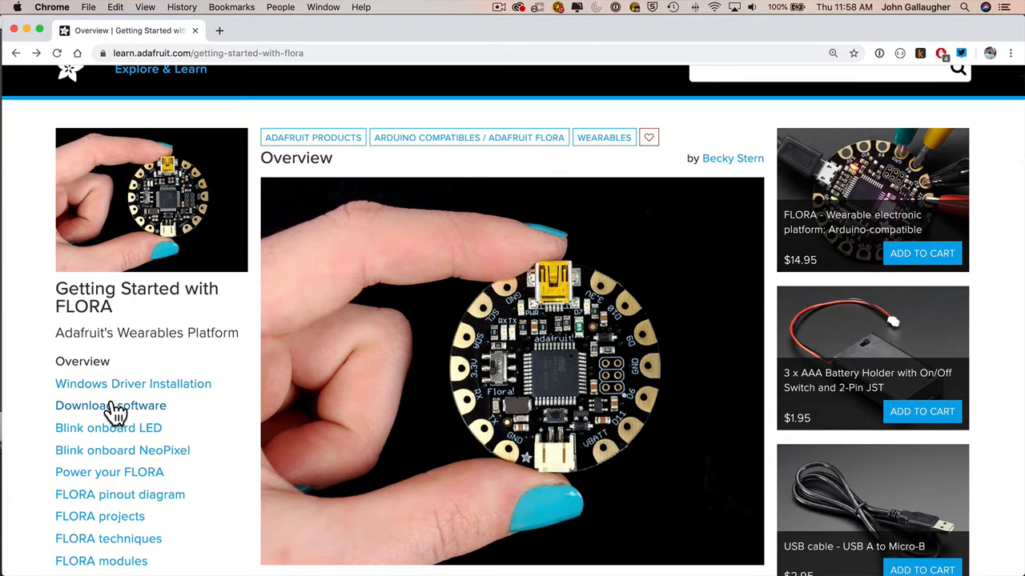
mouse_move(104, 415)
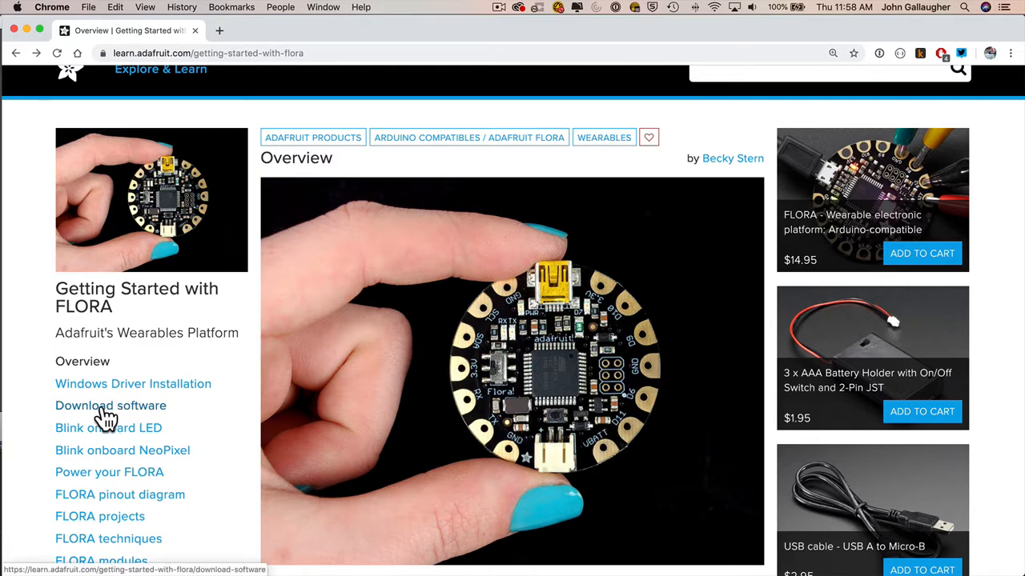
click(111, 407)
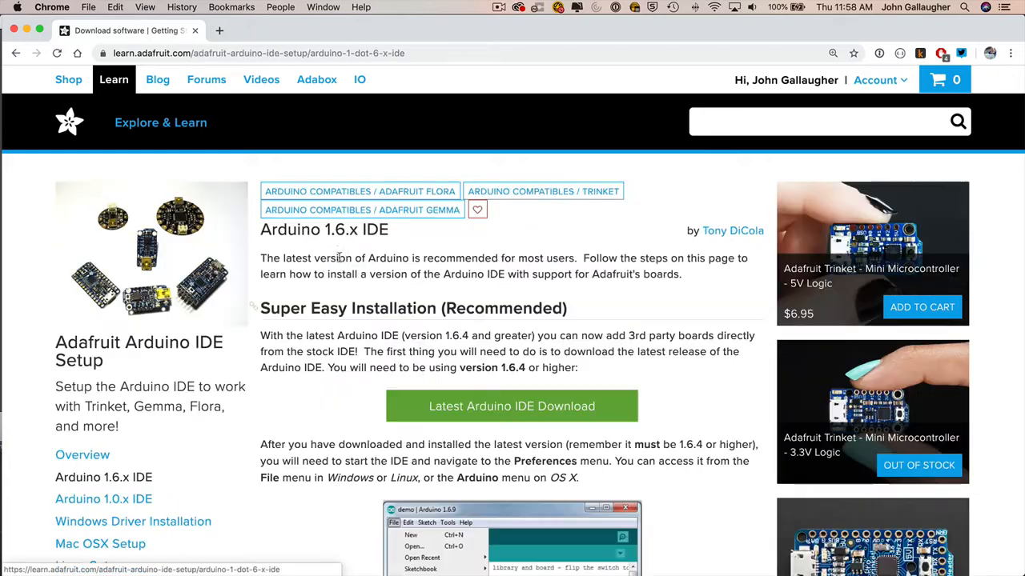
scroll(down, 3)
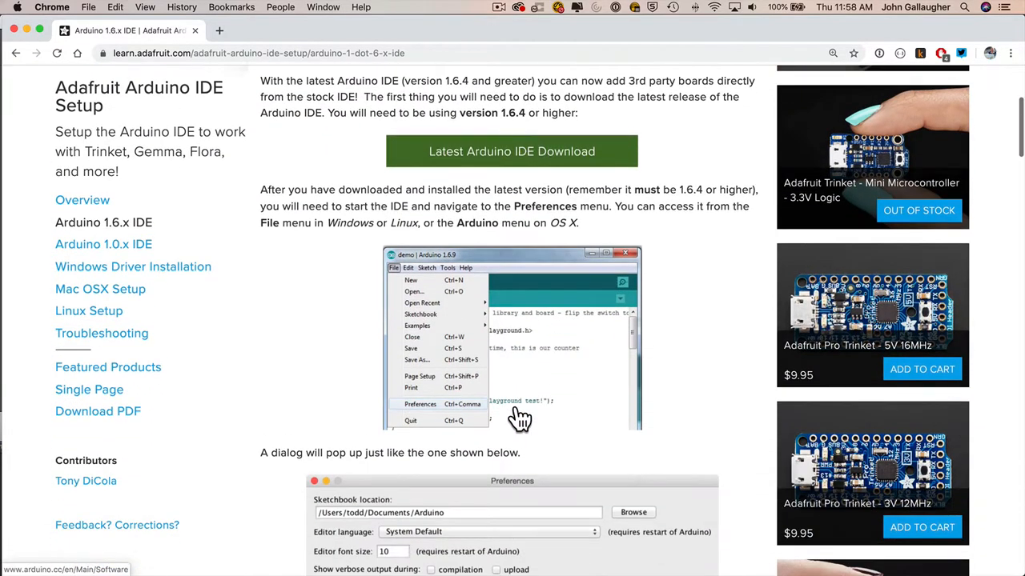
scroll(down, 3)
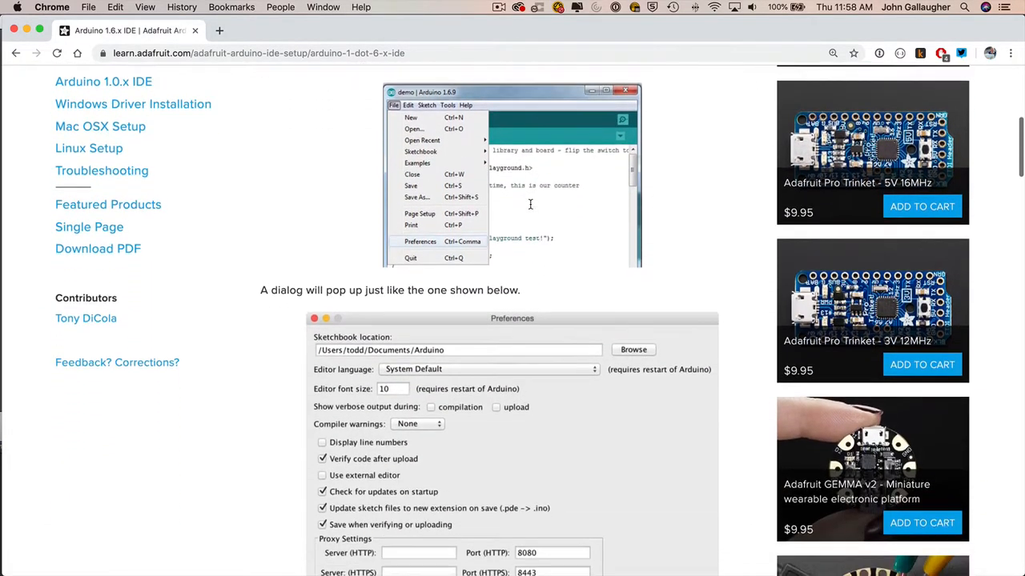
scroll(down, 3)
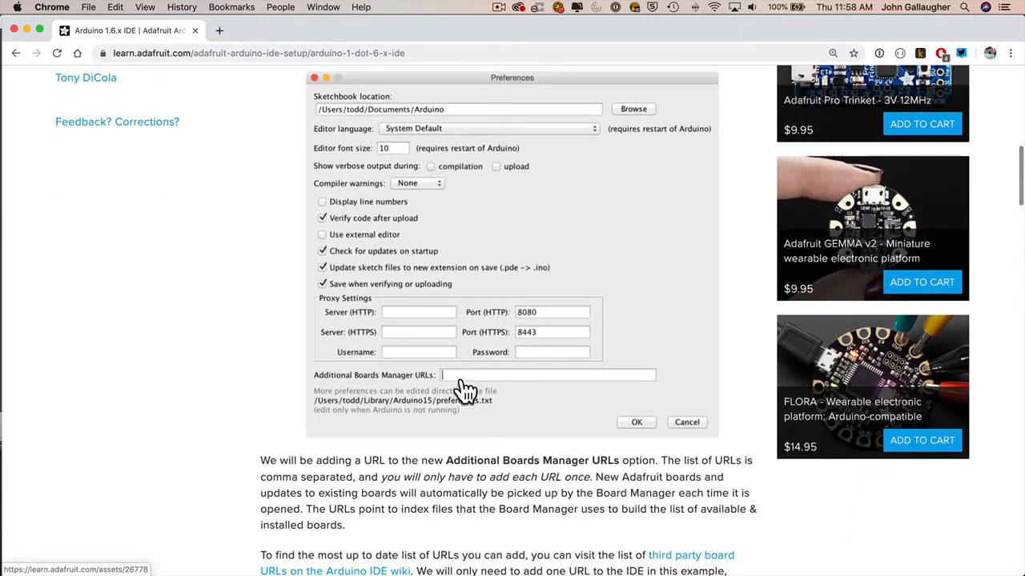
scroll(down, 3)
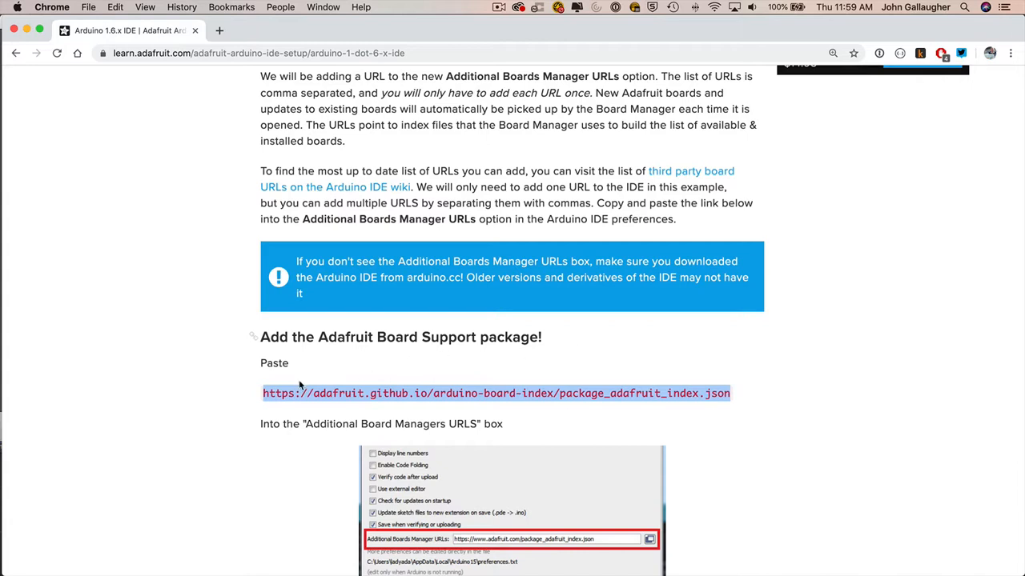
mouse_move(707, 410)
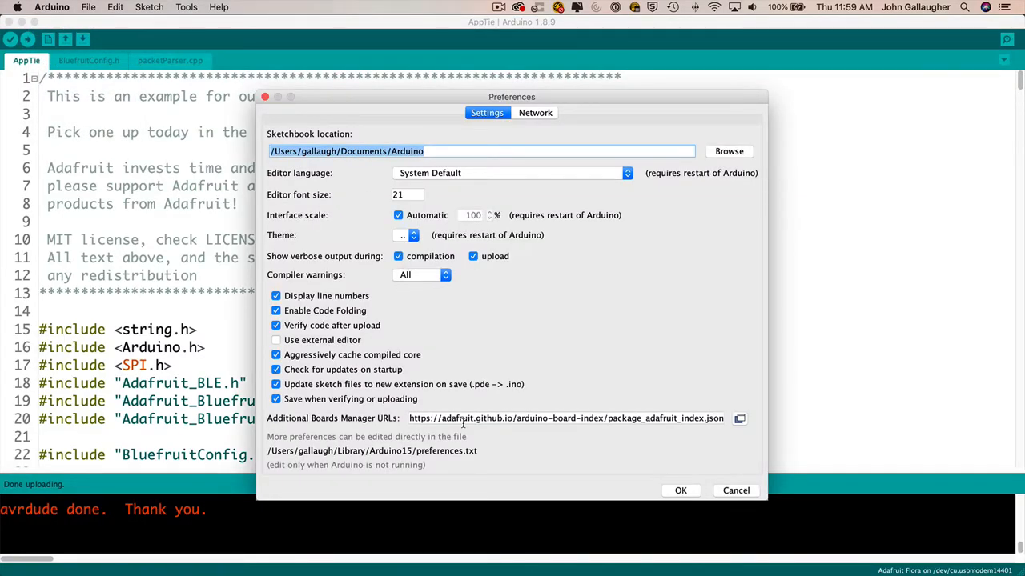
Apply the package_adafruit_index.json URL as the Additional Boards Manager address.
click(561, 418)
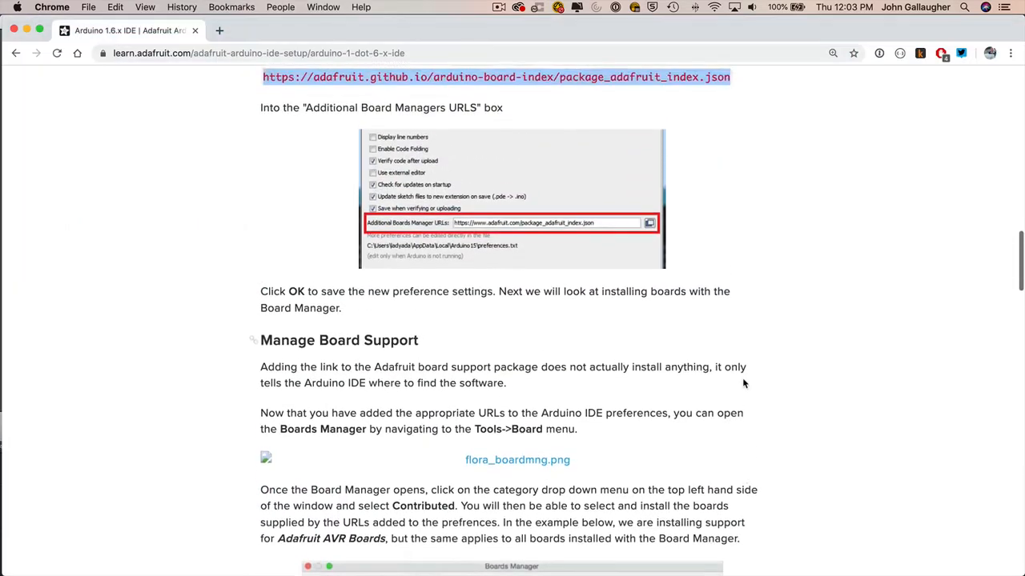
Return from the guide to the AppTie sketch editor in Arduino IDE.
scroll(down, 3)
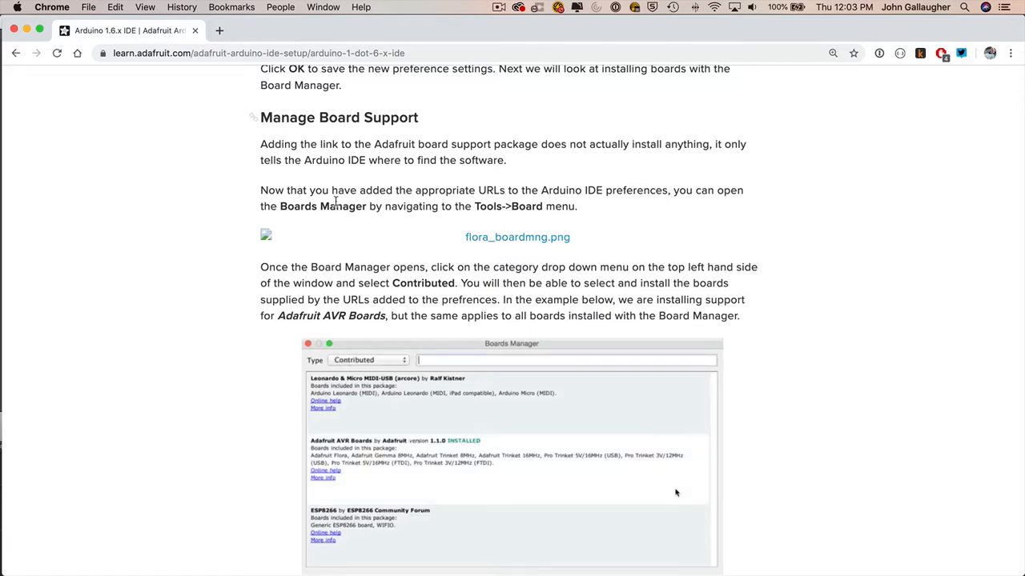
click(368, 359)
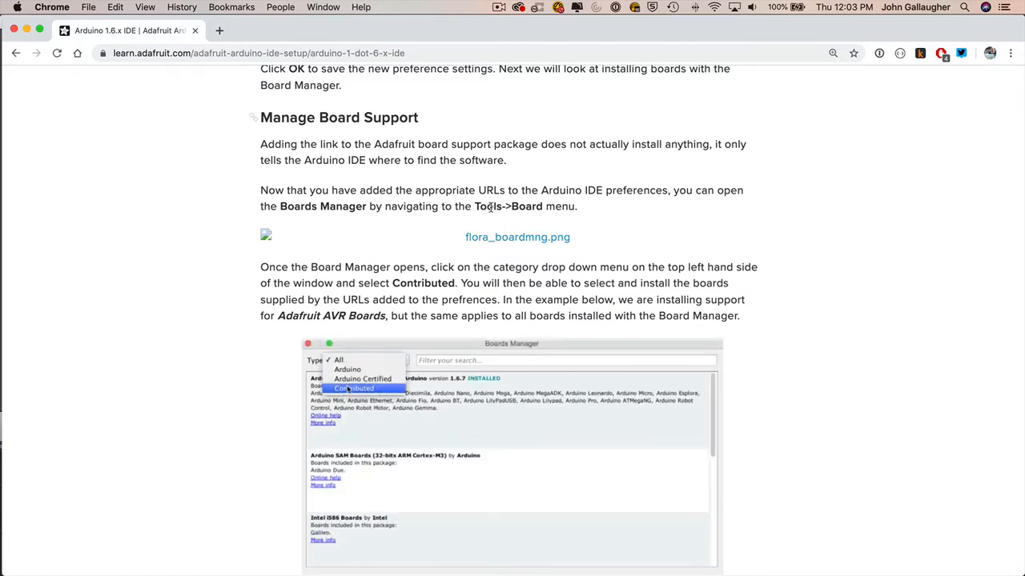
click(354, 389)
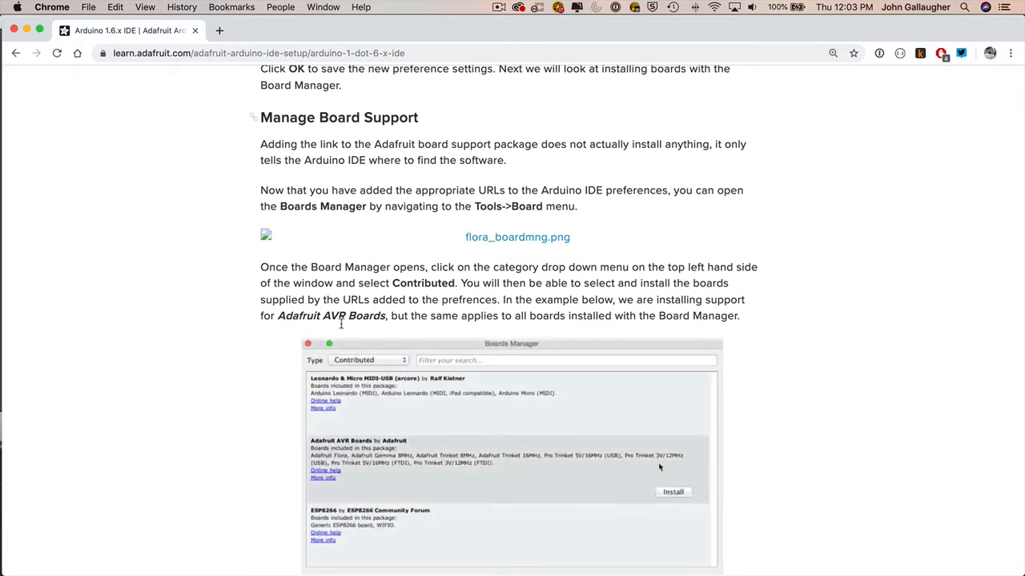
click(368, 358)
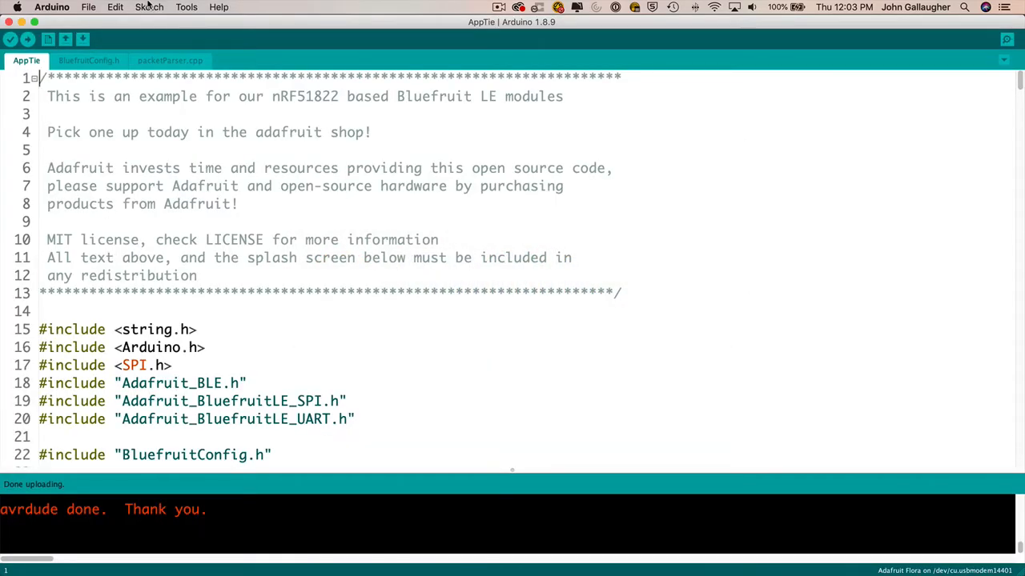
Filter the Boards Manager to Contributed and confirm Adafruit AVR Boards shows INSTALLED.
click(186, 6)
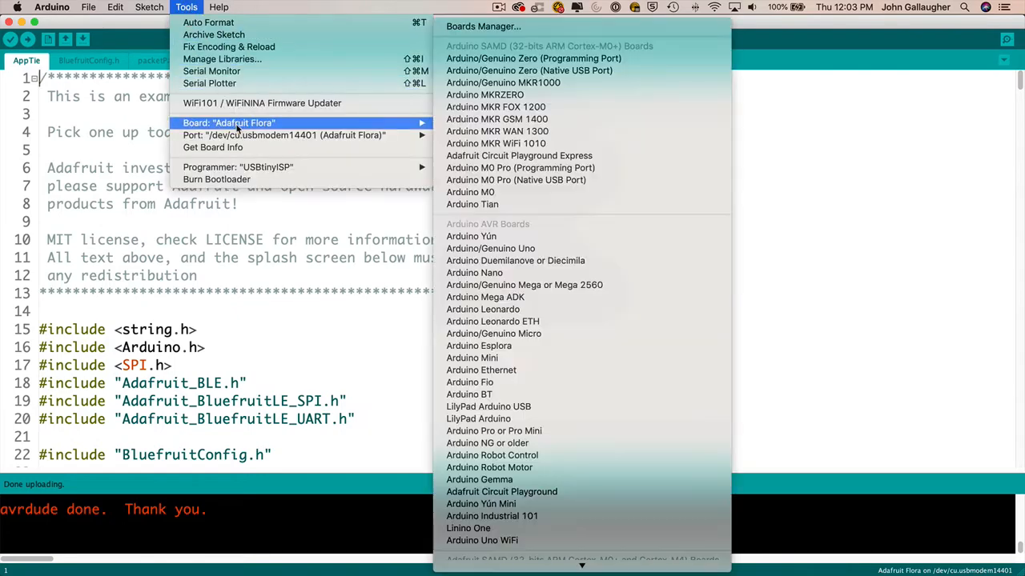
mouse_move(484, 26)
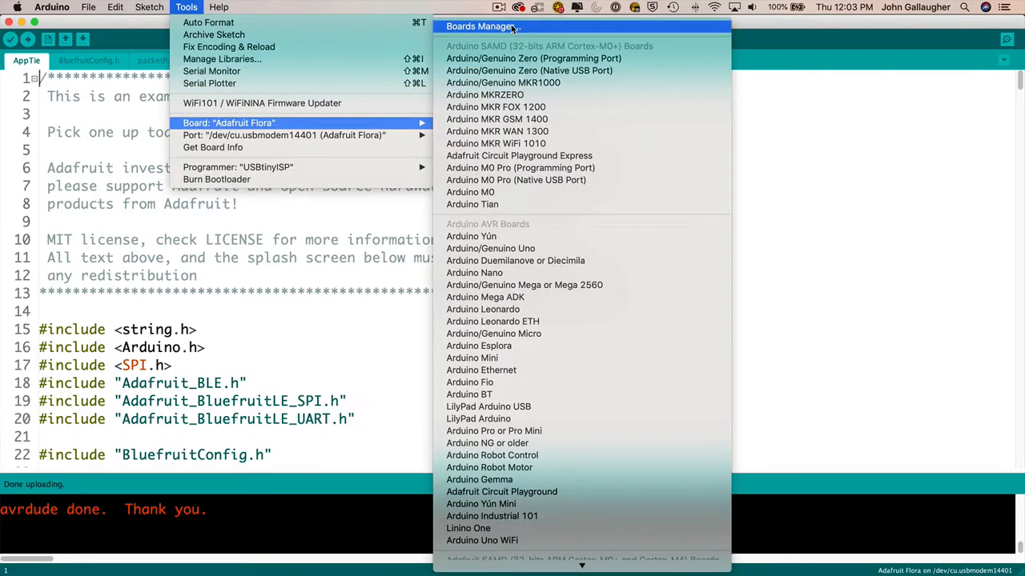
click(478, 26)
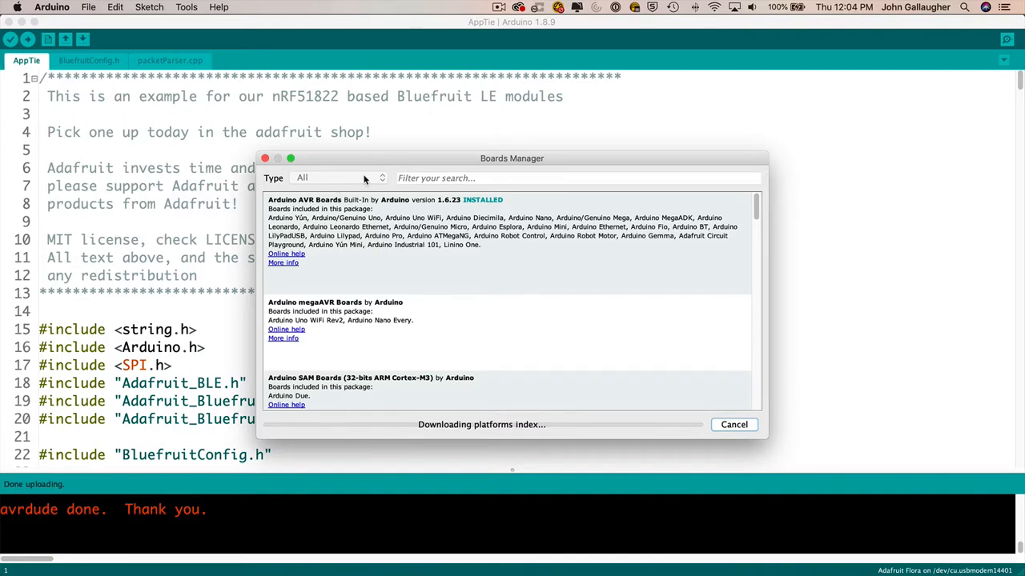
click(328, 178)
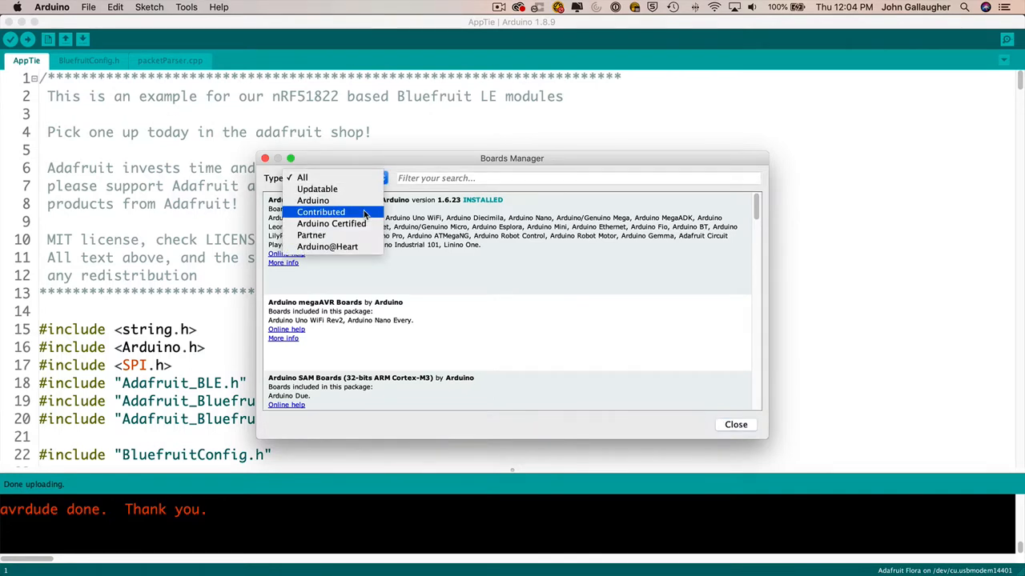
click(320, 211)
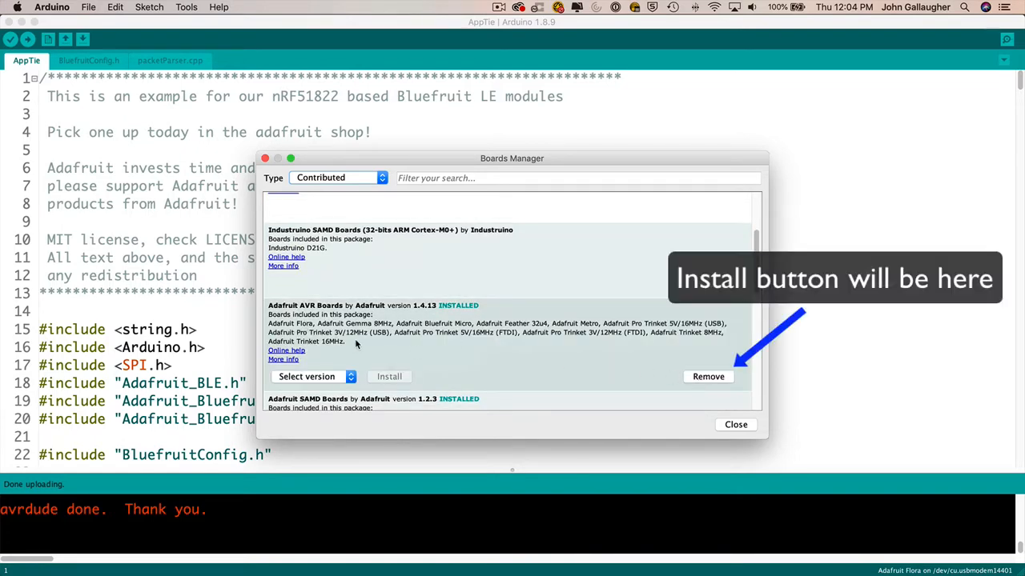
click(735, 424)
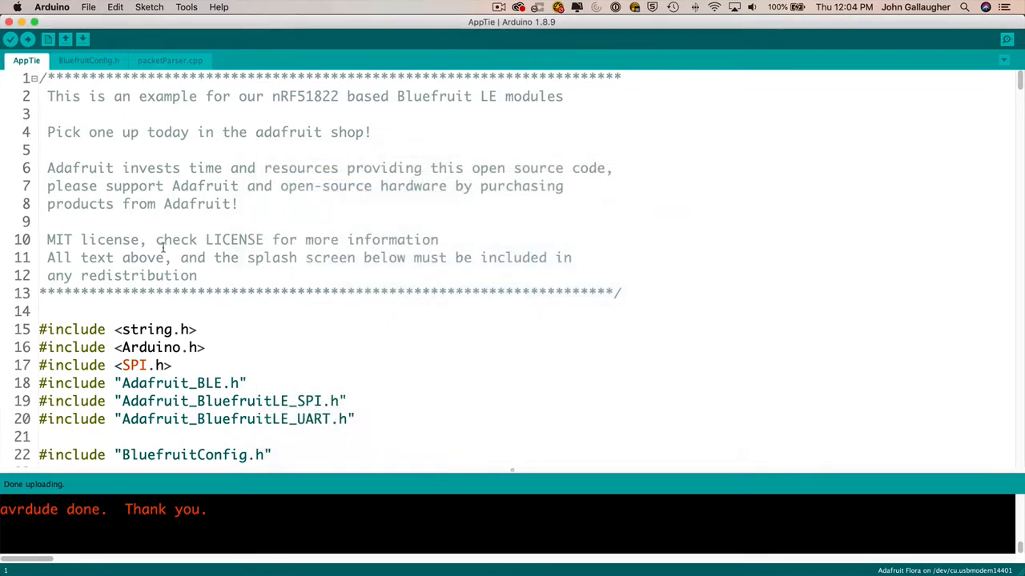
Select Adafruit Flora on port /dev/cu.usbmodem14401 and verify the AppTie sketch compiles.
click(186, 6)
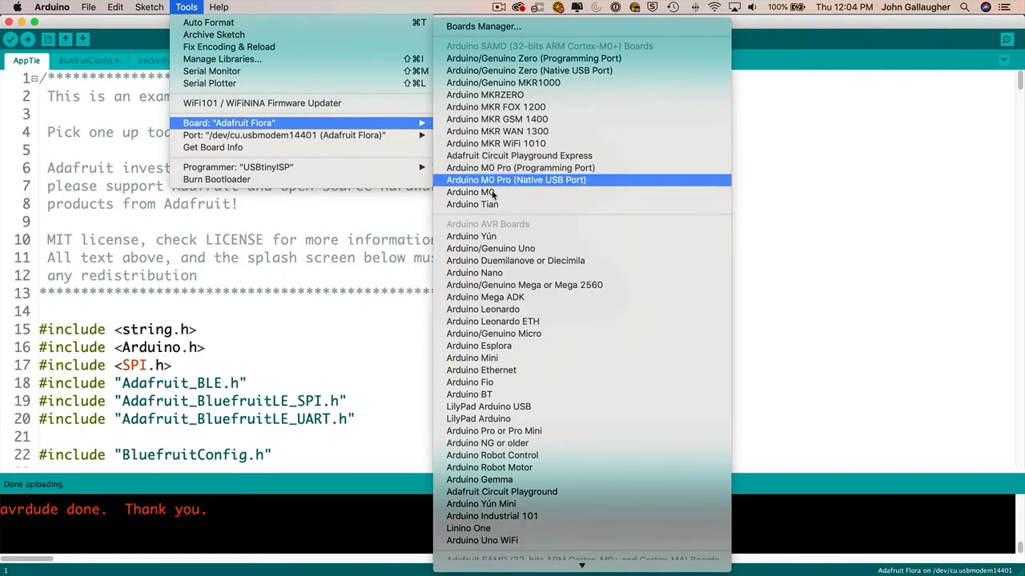
scroll(down, 3)
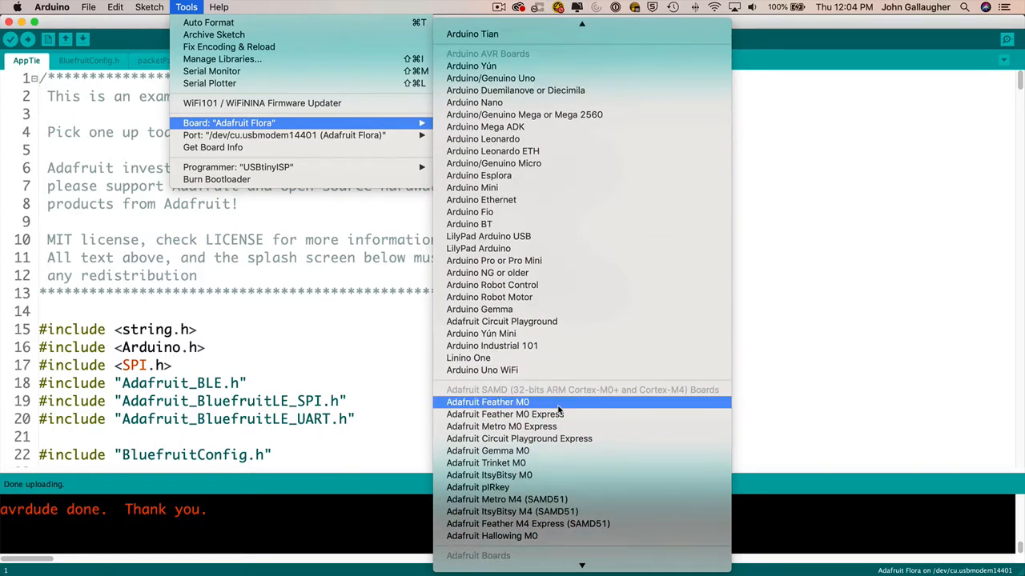
scroll(down, 3)
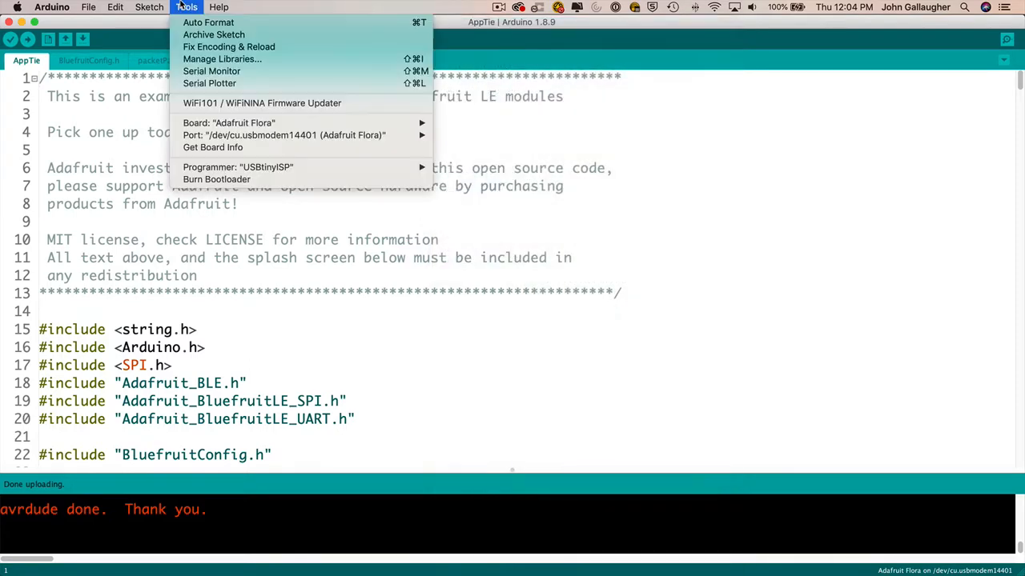
mouse_move(212, 147)
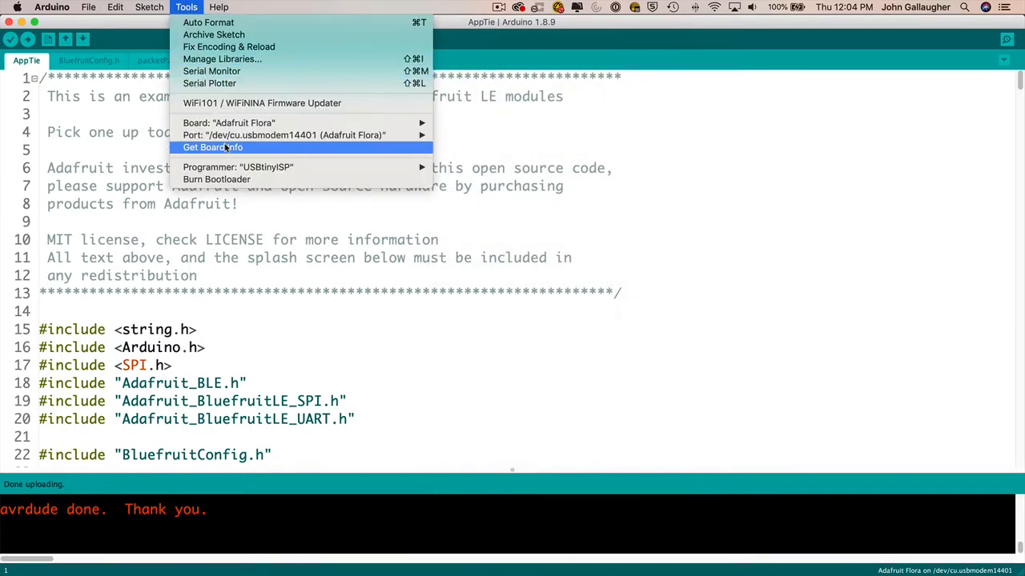
mouse_move(282, 135)
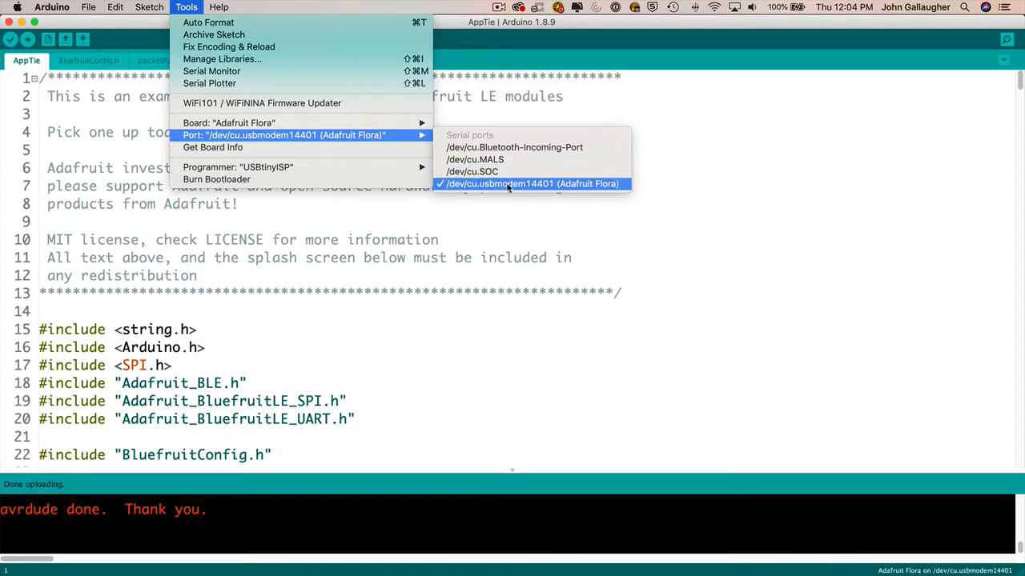
click(530, 183)
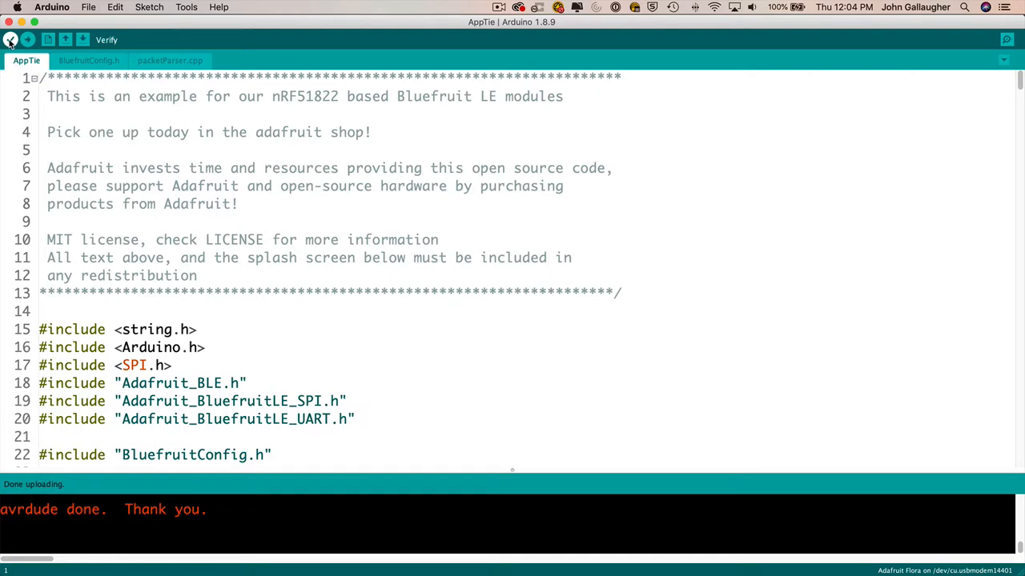
click(10, 38)
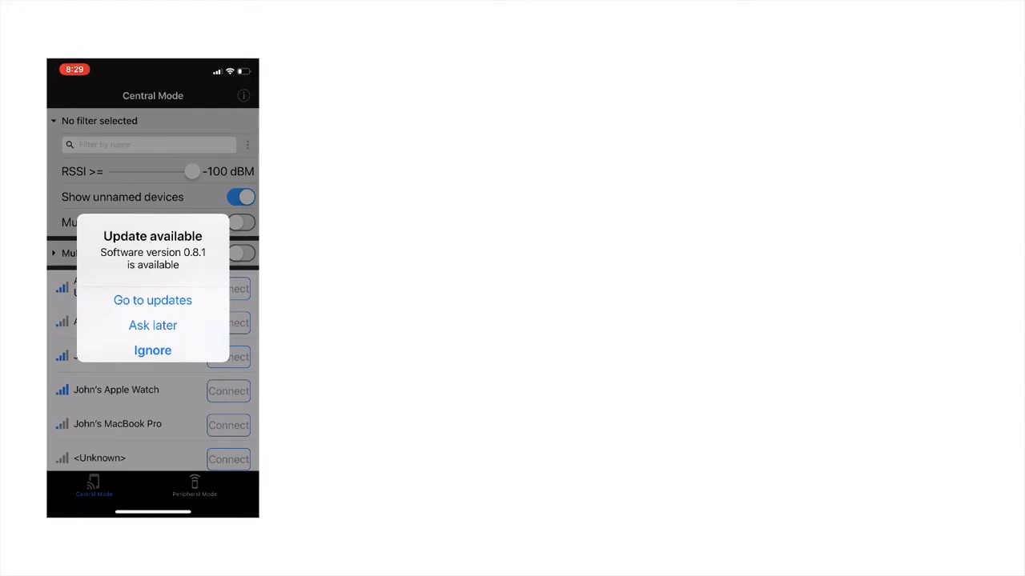
Install firmware Version 0.8.1 on the Flora BLE module and dismiss the disconnect alert.
click(152, 301)
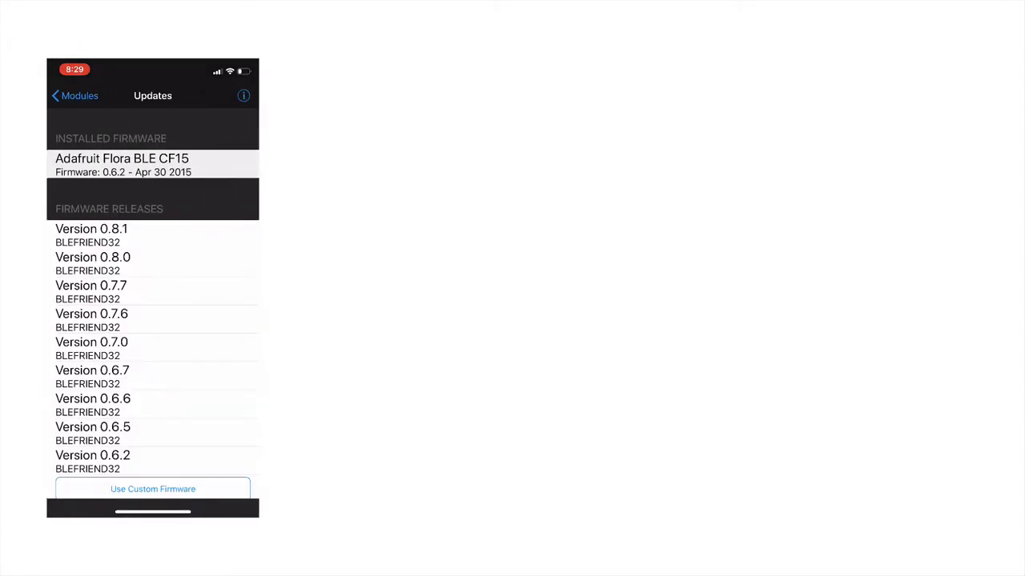
click(91, 227)
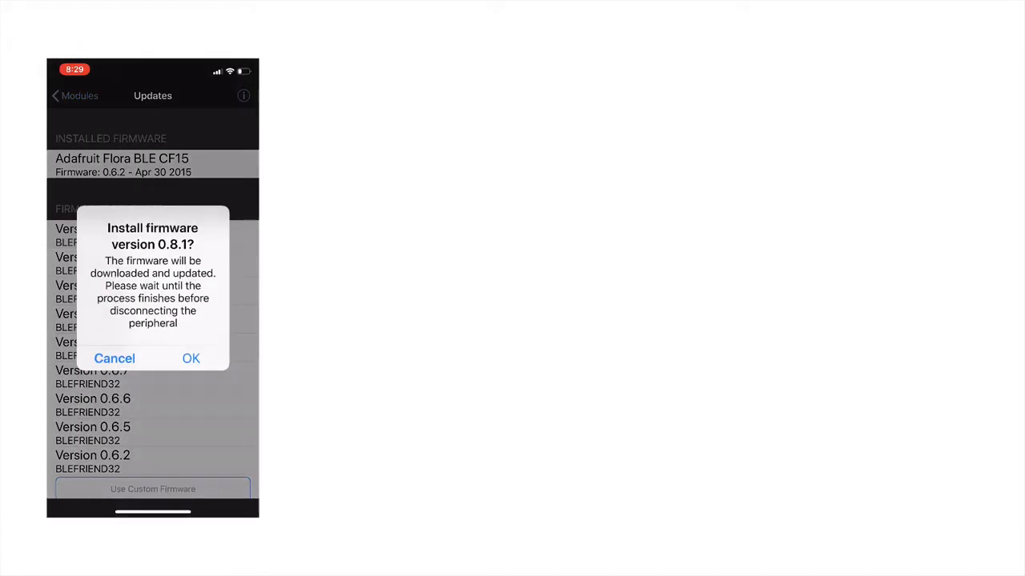
click(190, 359)
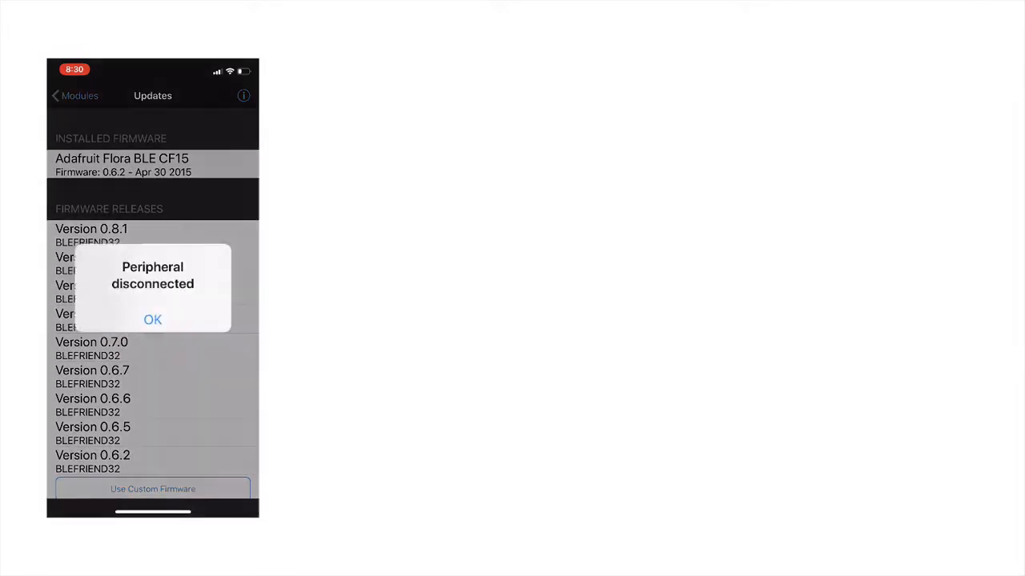
click(152, 320)
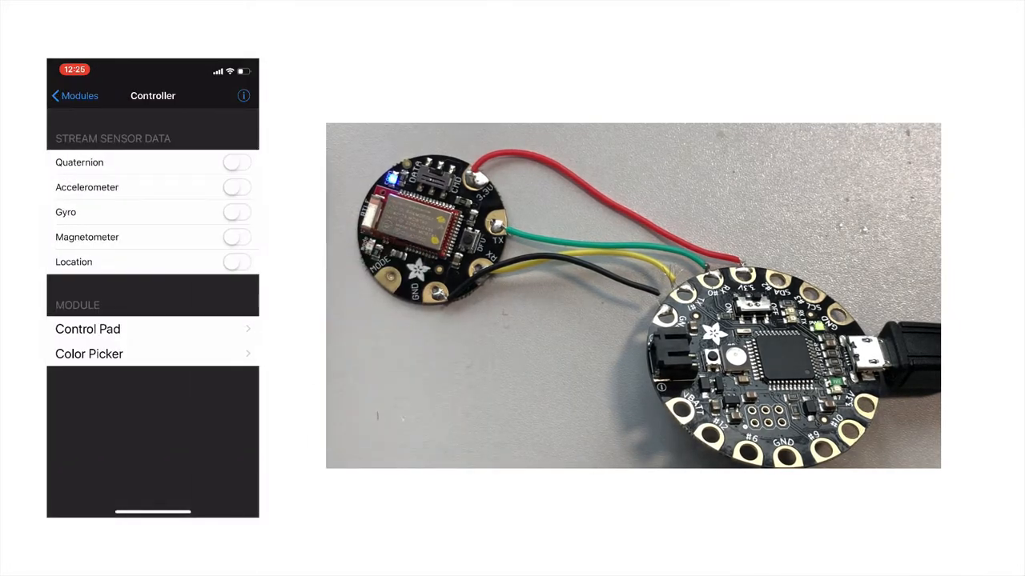
Use Color Picker to send a pinkish red to the Flora's LED.
click(90, 354)
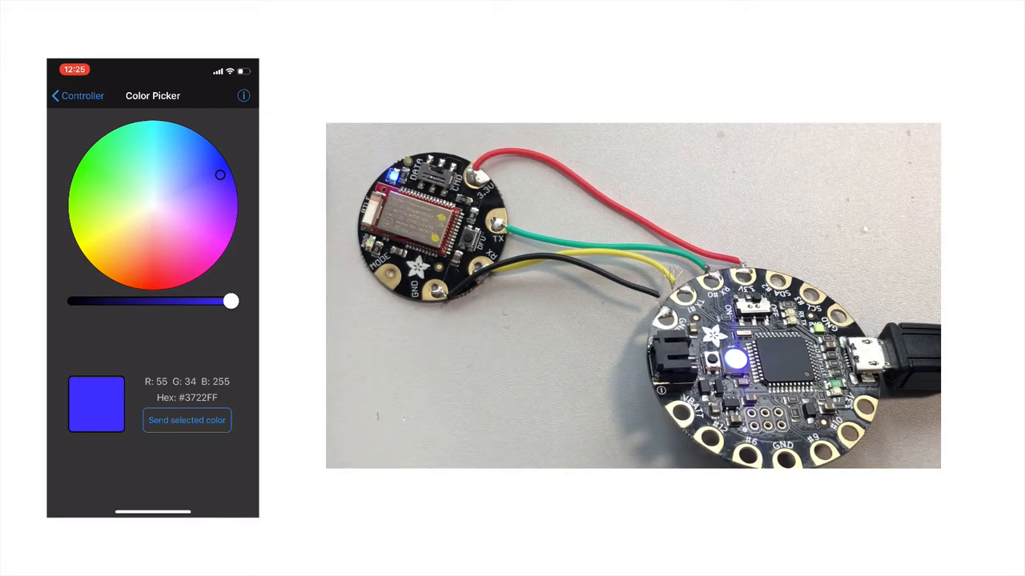
click(173, 279)
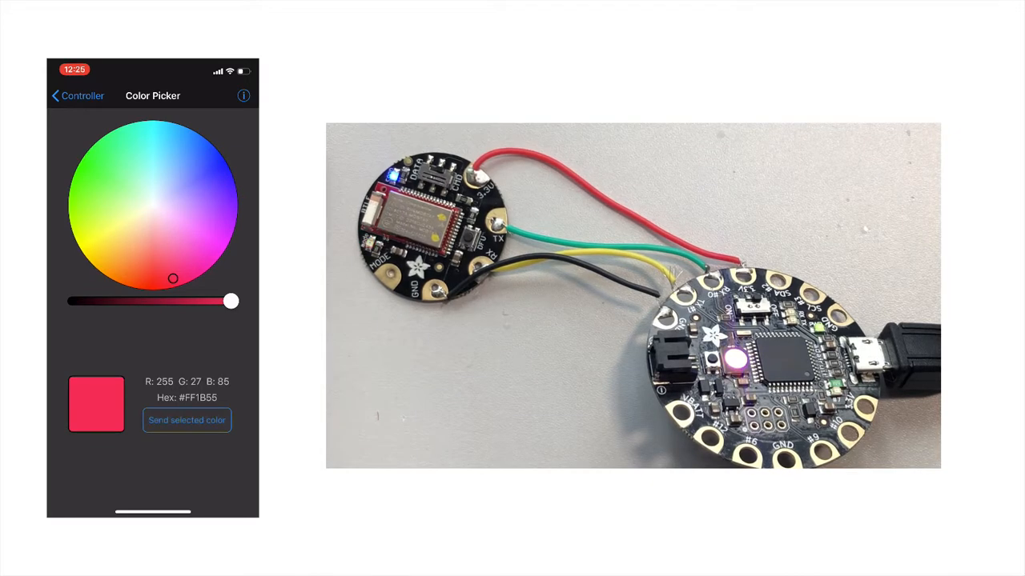
click(92, 149)
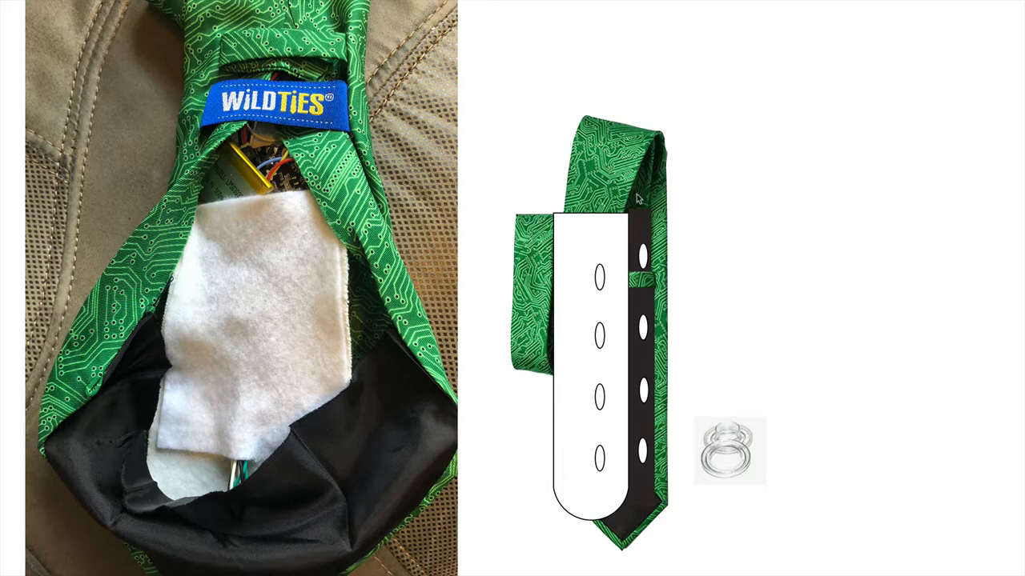
mouse_move(767, 346)
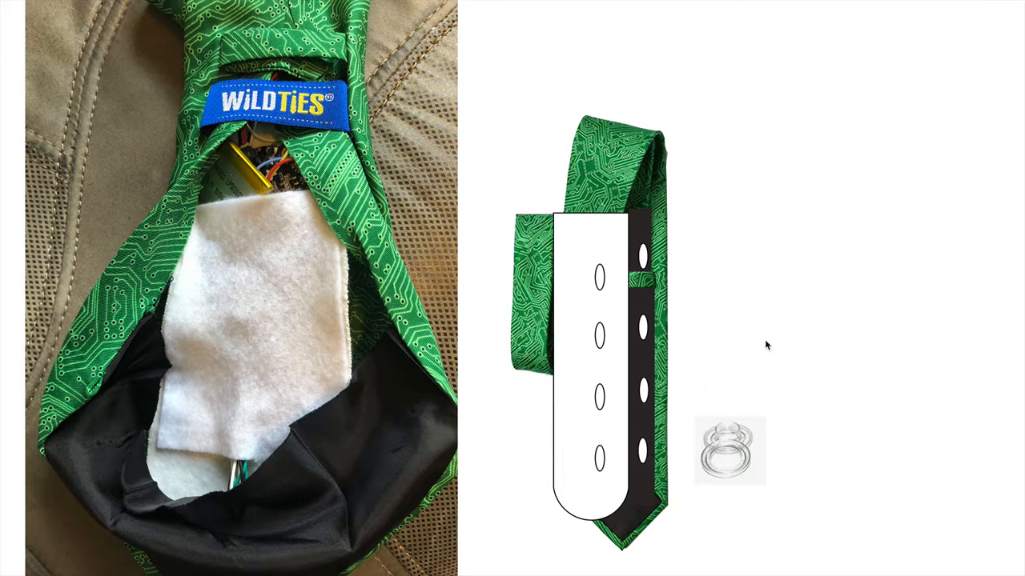